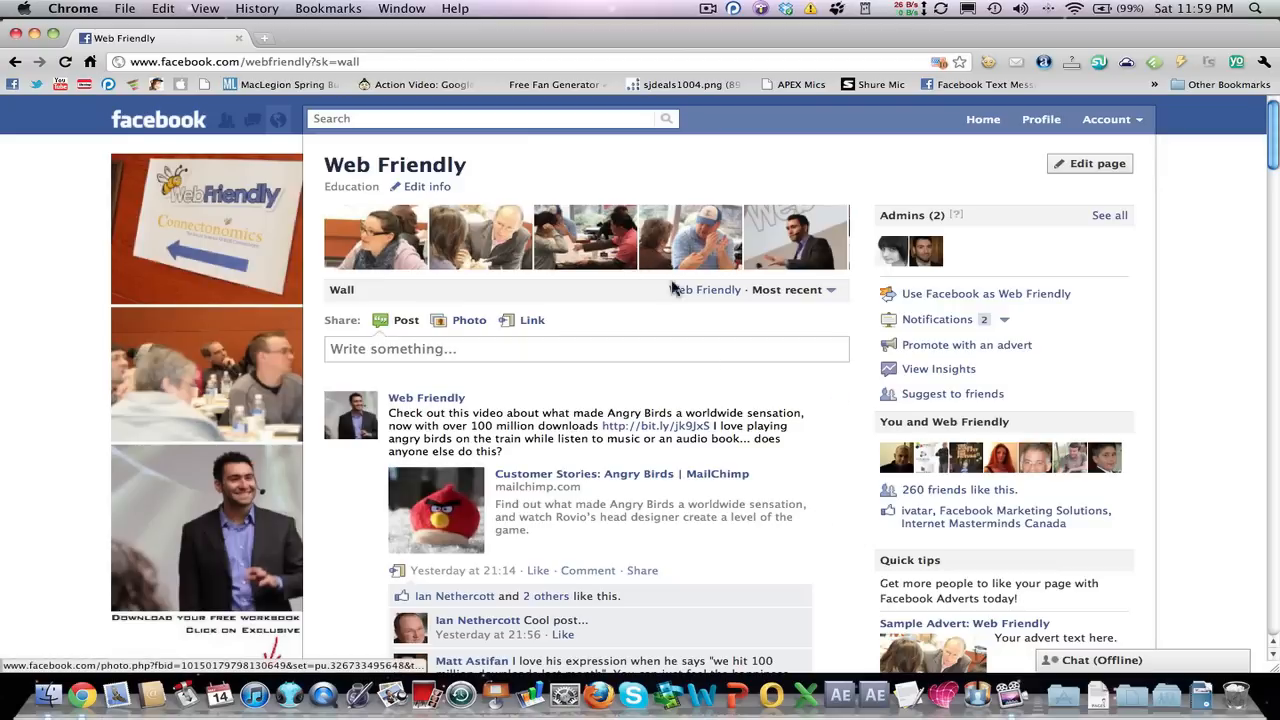
Search Facebook for 'reviews' to bring up the Reviews app
{"action": "left_click", "coordinate": [480, 118]}
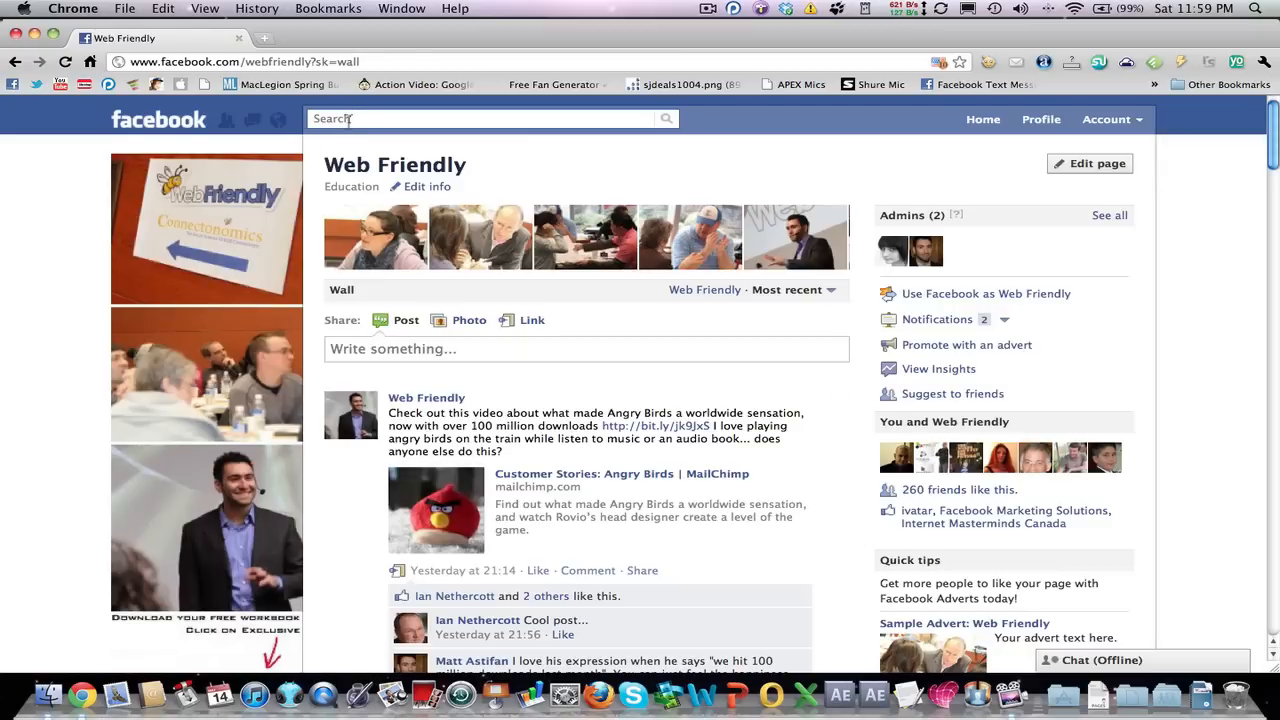
{"action": "scroll", "scroll_direction": "down", "scroll_amount": 3}
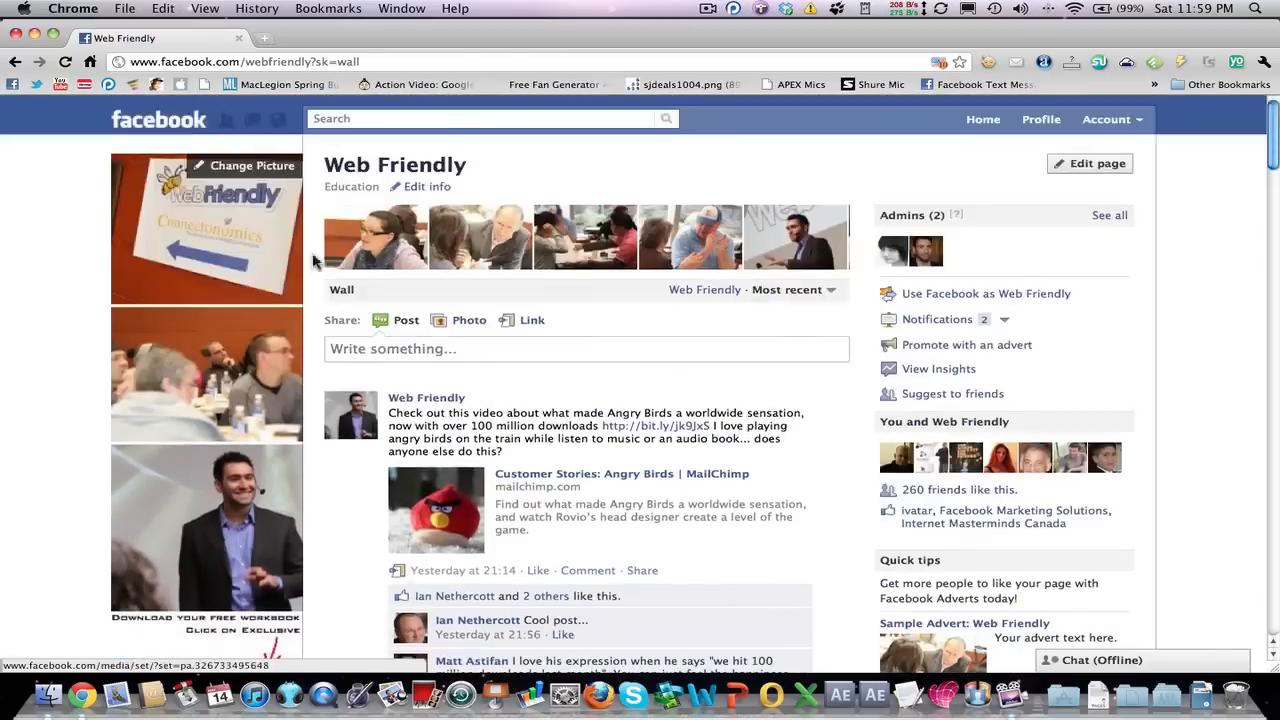
{"action": "type", "text": "reviews"}
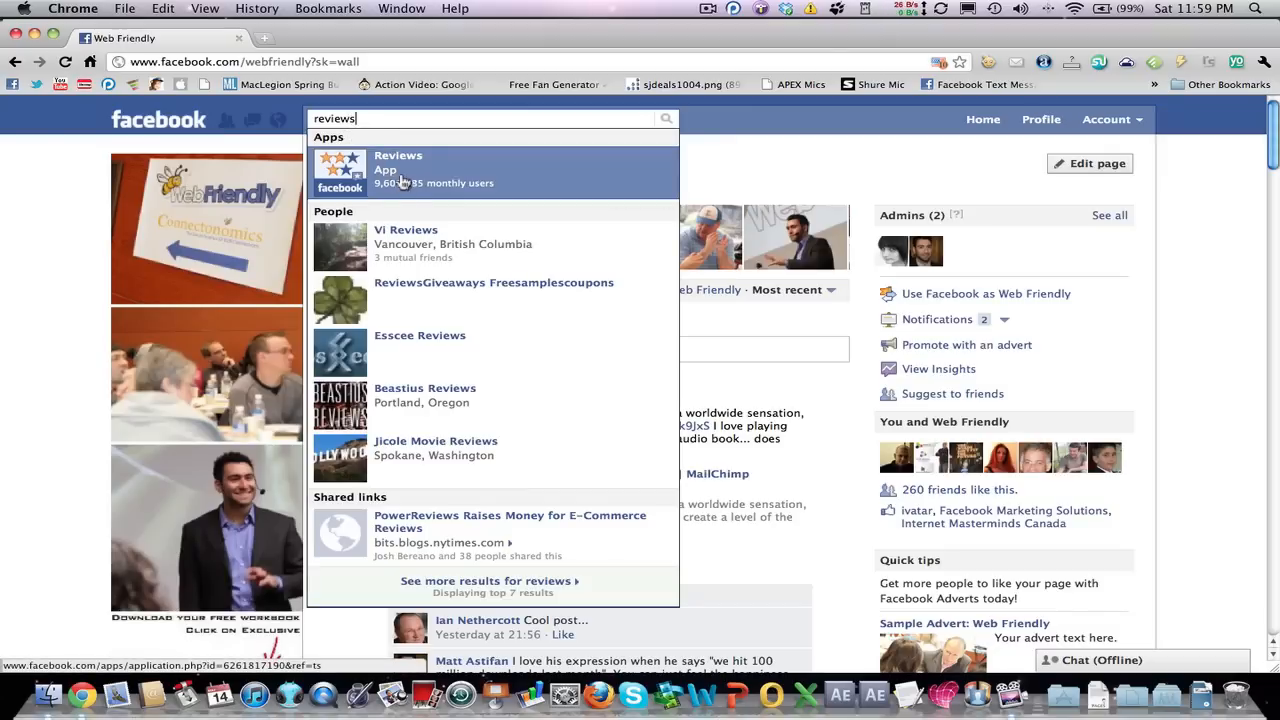
{"action": "mouse_move", "coordinate": [465, 182]}
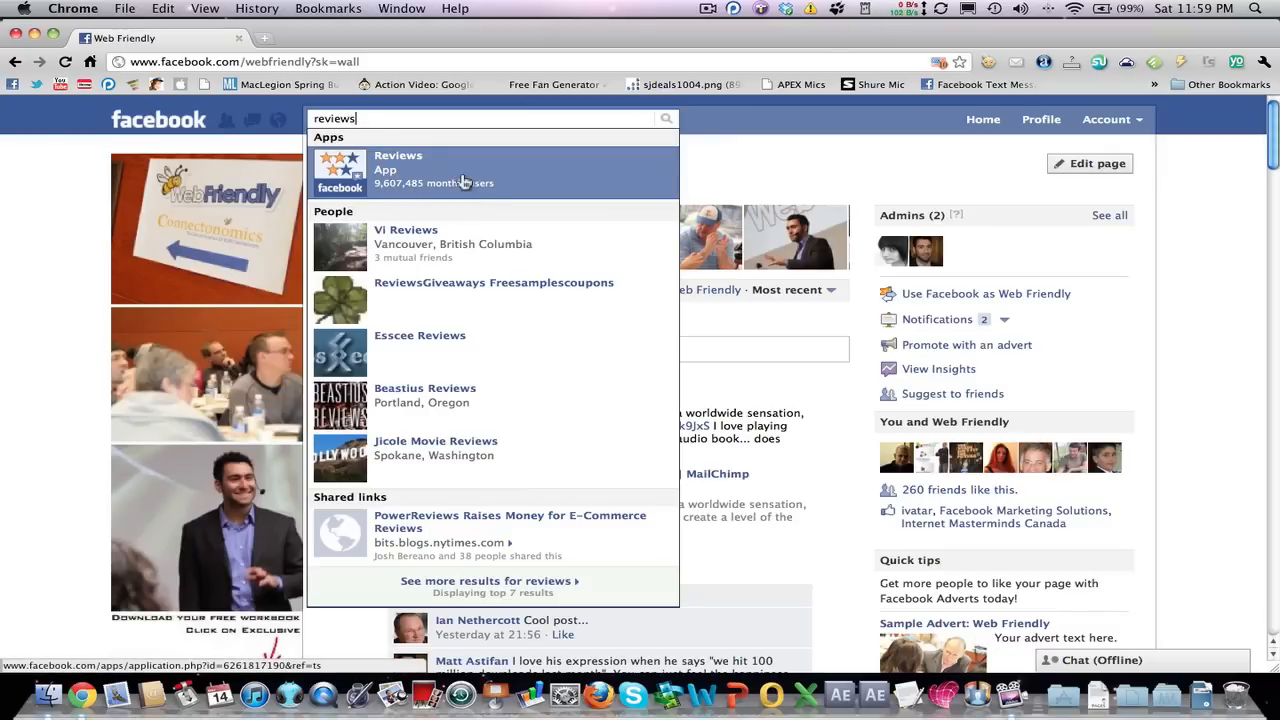
Add the Reviews app to the 'Web Friendly' page and return to its wall
{"action": "left_click", "coordinate": [398, 170]}
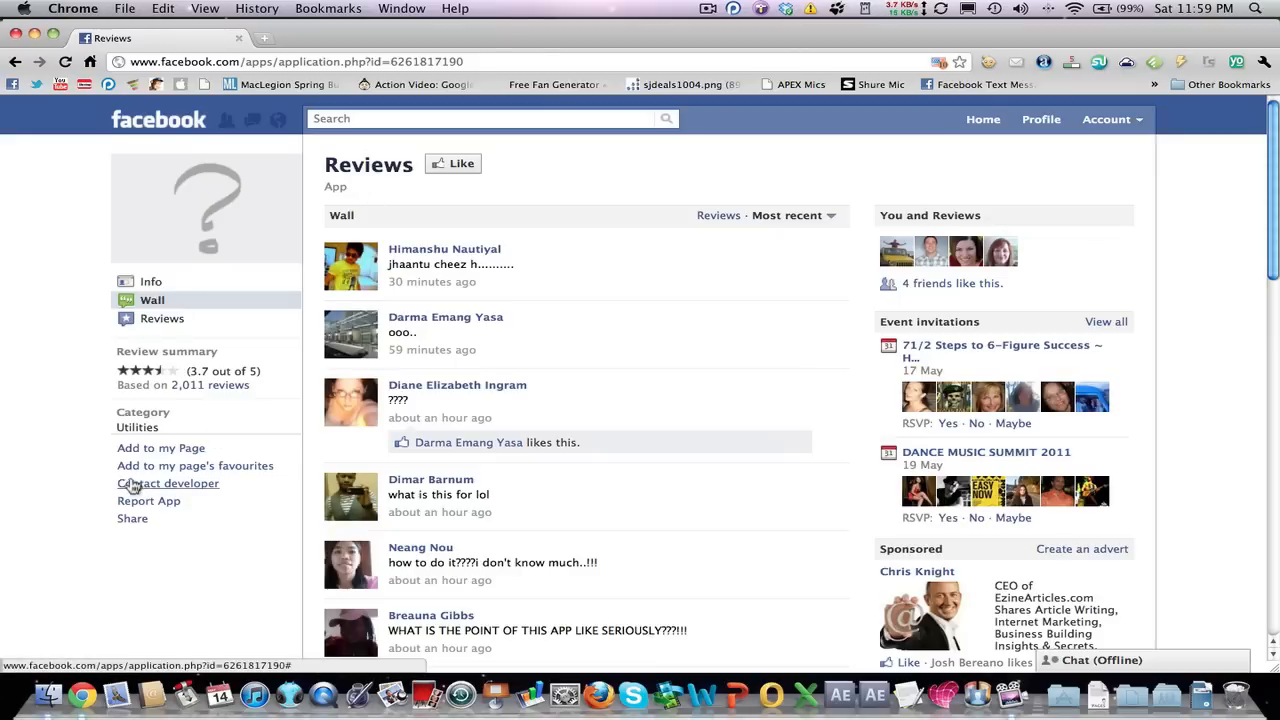
{"action": "mouse_move", "coordinate": [147, 448]}
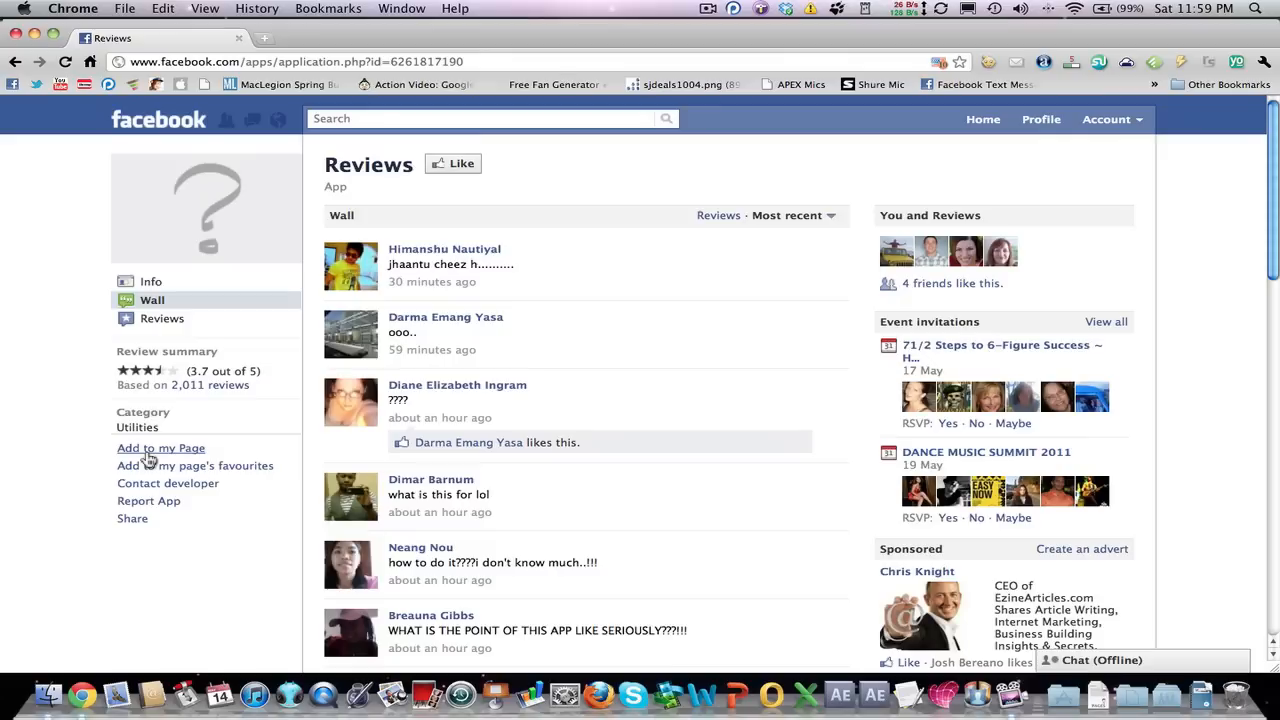
{"action": "mouse_move", "coordinate": [150, 463]}
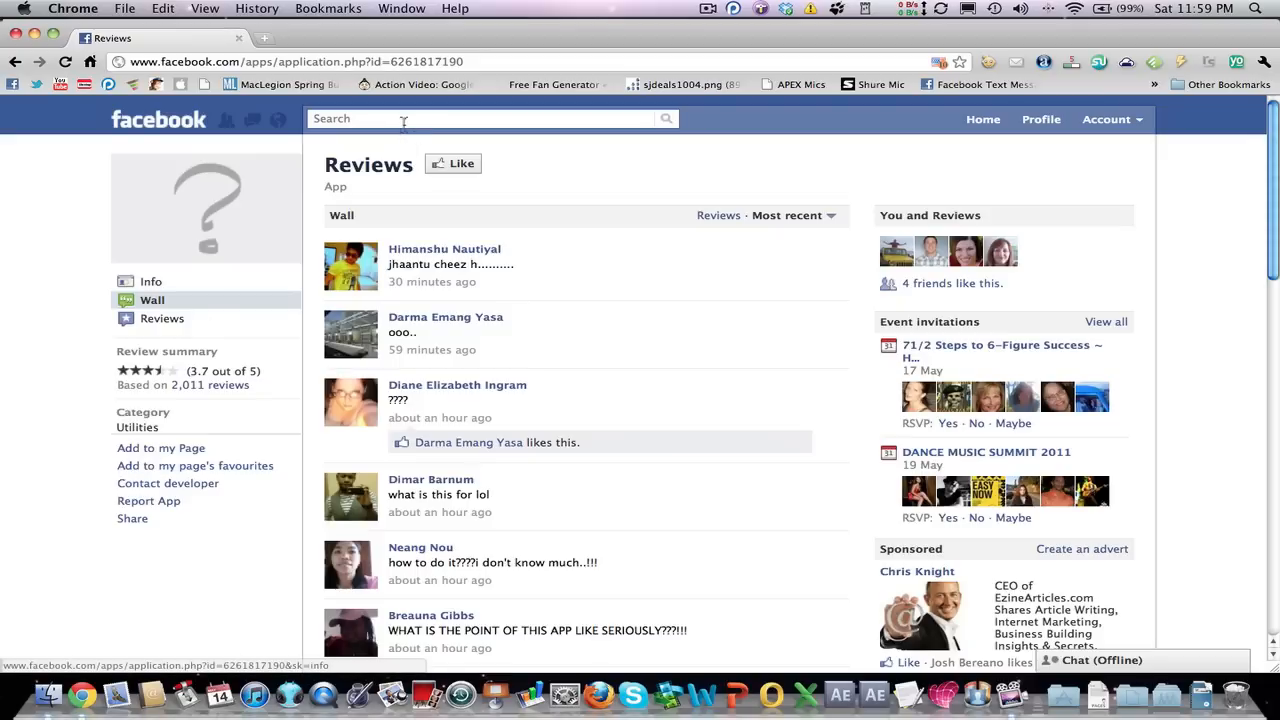
{"action": "type", "text": "web"}
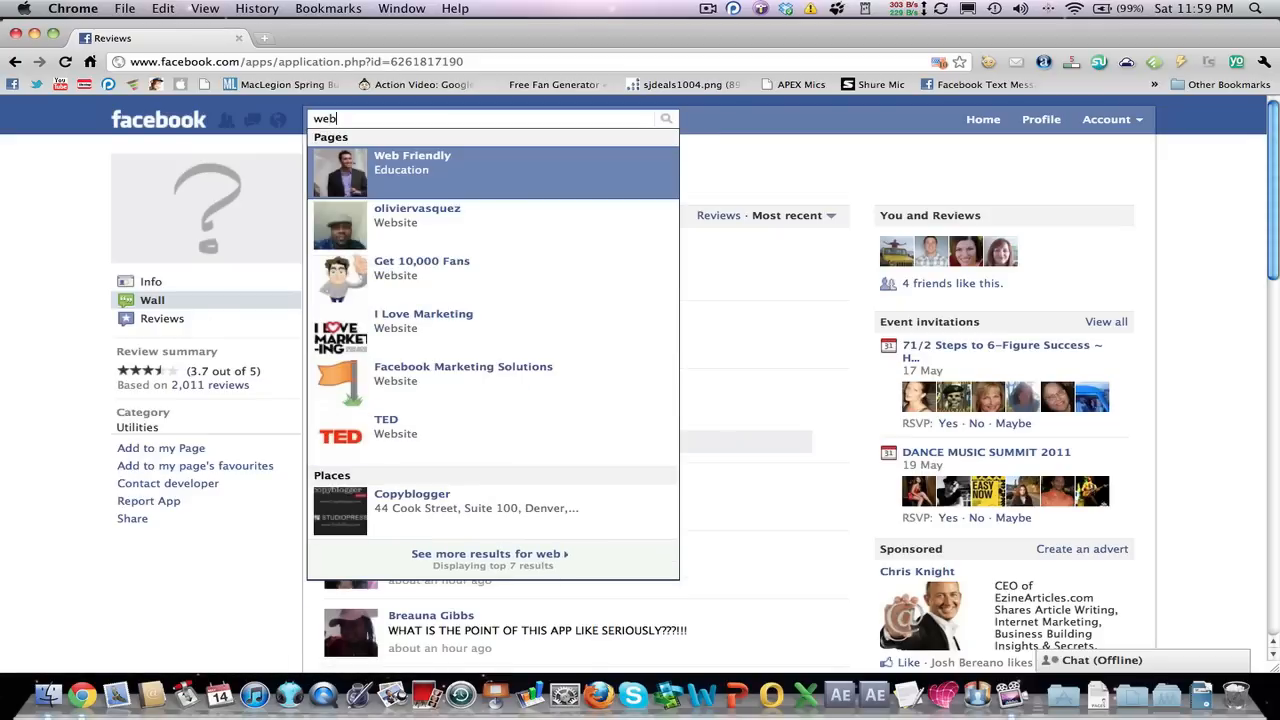
{"action": "left_click", "coordinate": [412, 162]}
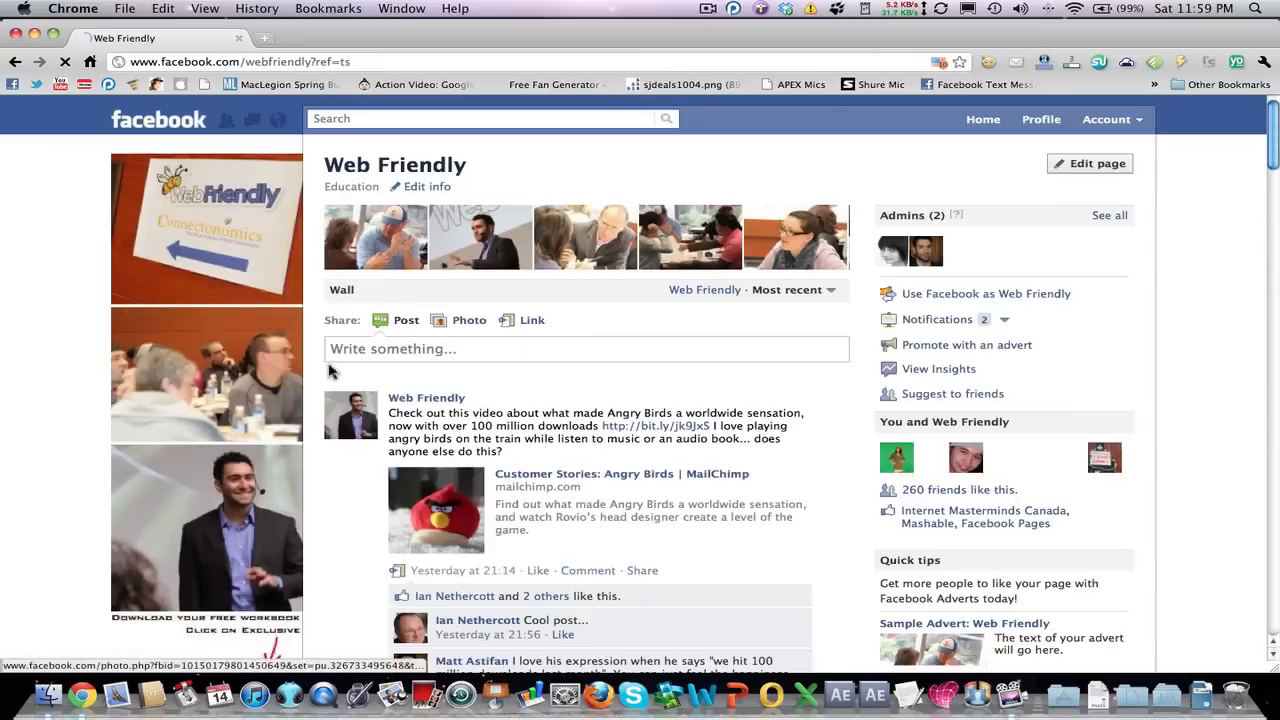
{"action": "scroll", "scroll_direction": "down", "scroll_amount": 3}
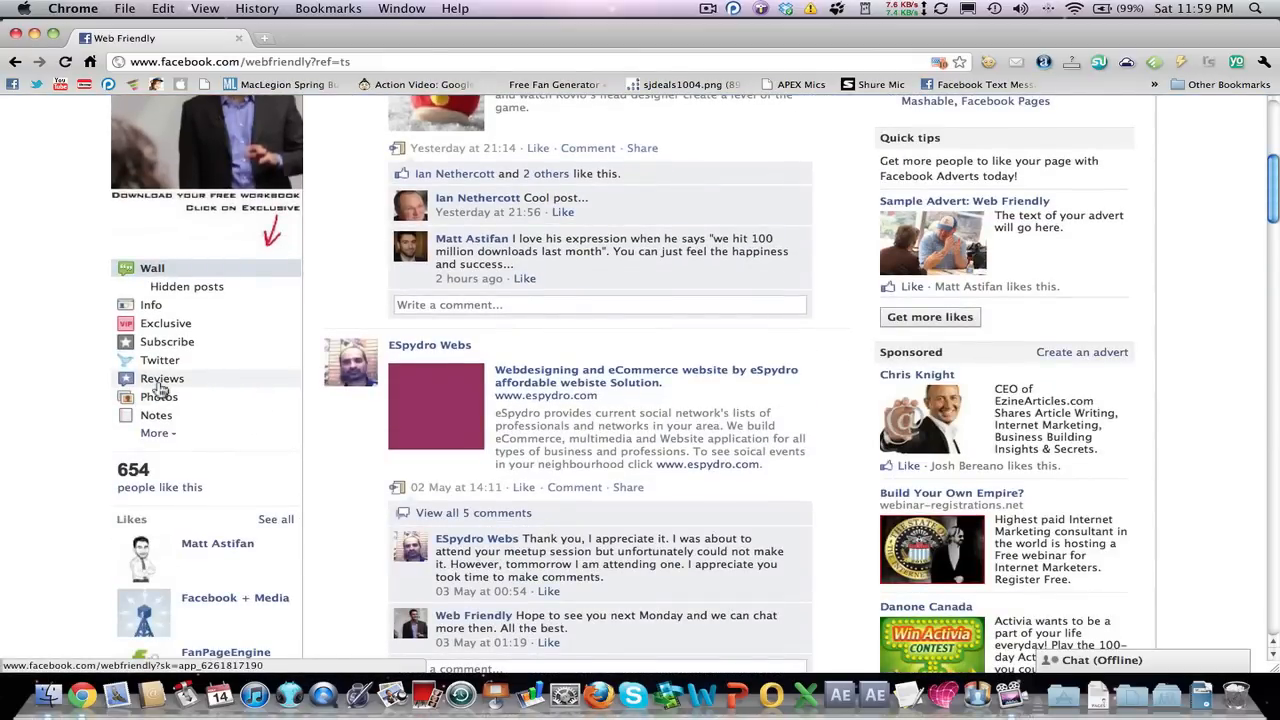
Open the Web Friendly Reviews tab, which shows no reviews yet
{"action": "left_click", "coordinate": [162, 378]}
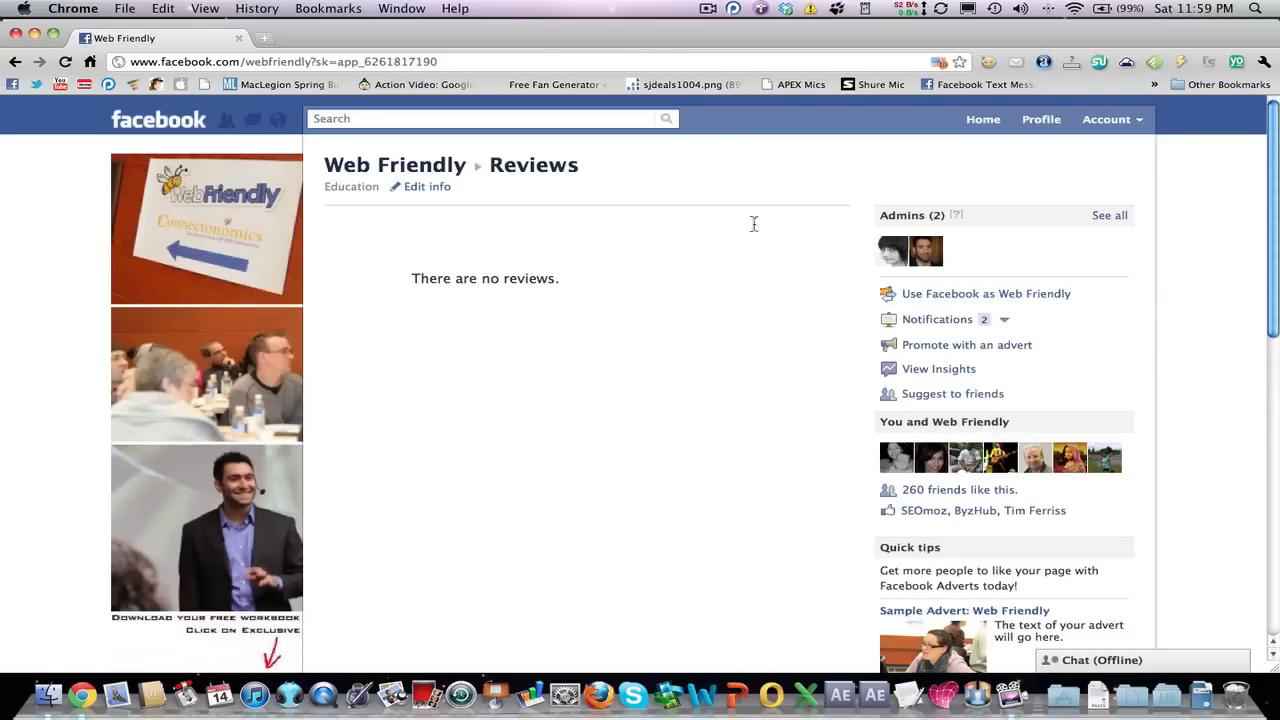
{"action": "mouse_move", "coordinate": [343, 316]}
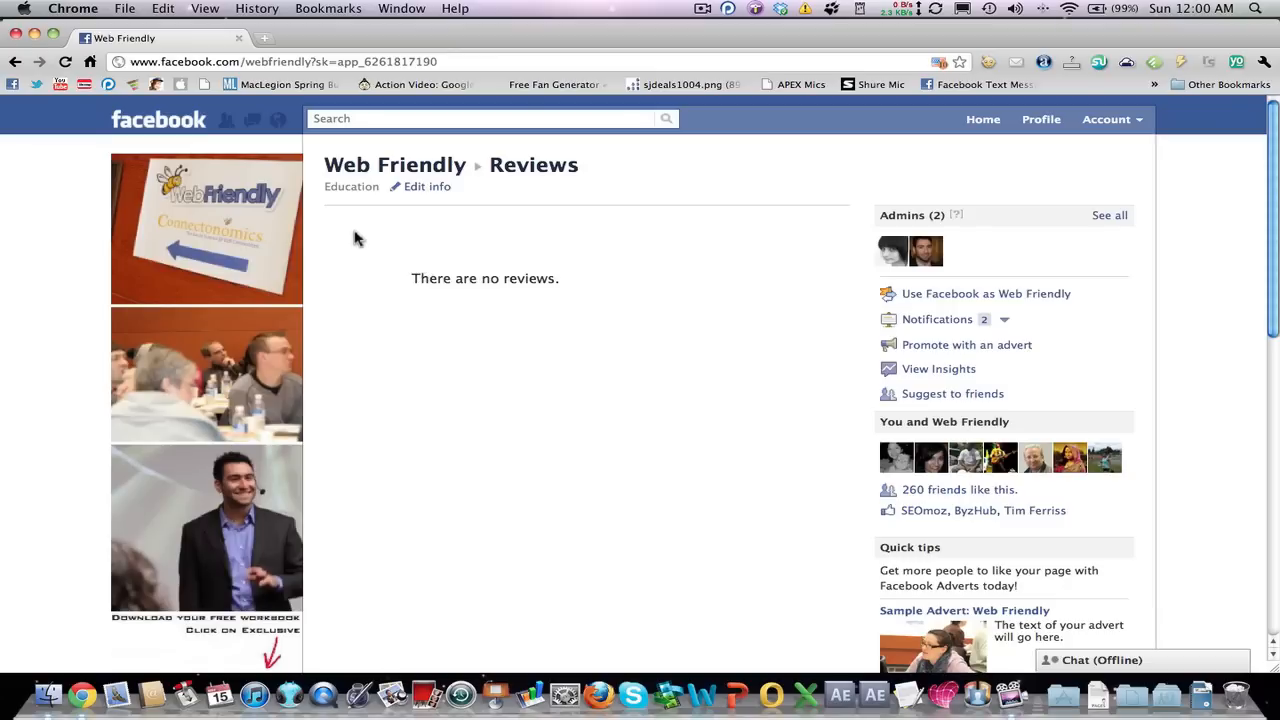
{"action": "mouse_move", "coordinate": [731, 226]}
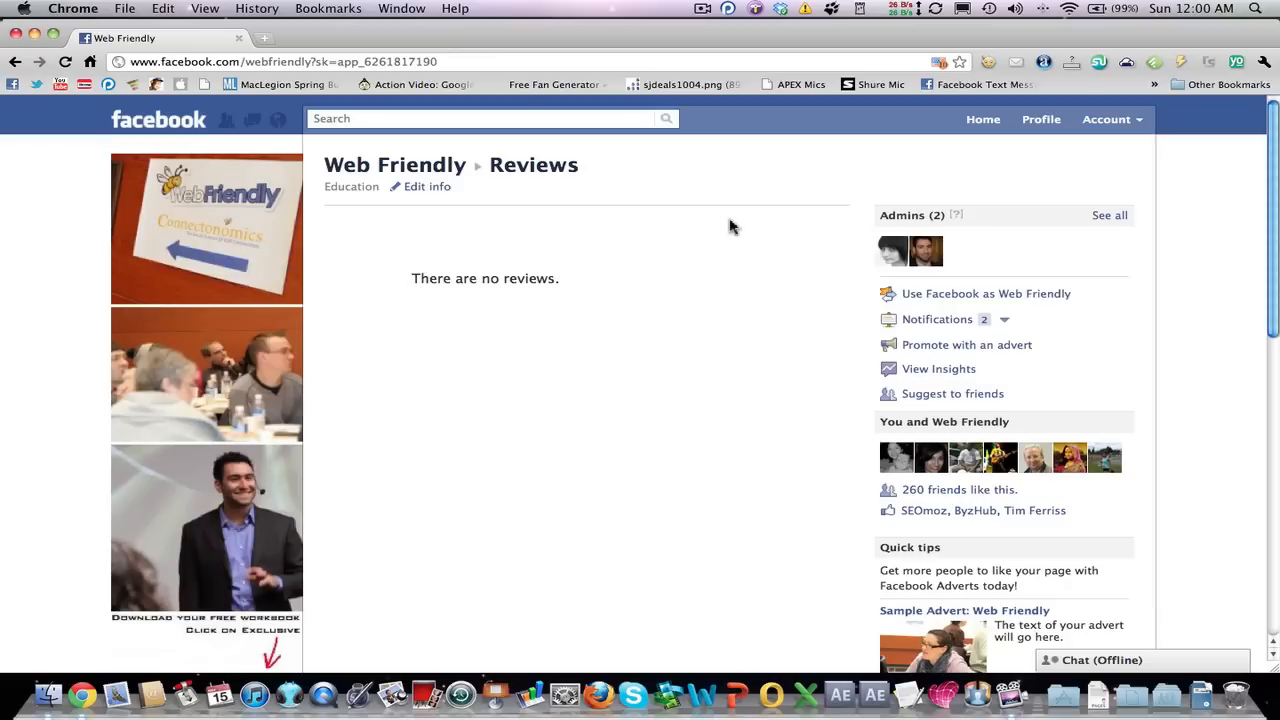
{"action": "mouse_move", "coordinate": [830, 317]}
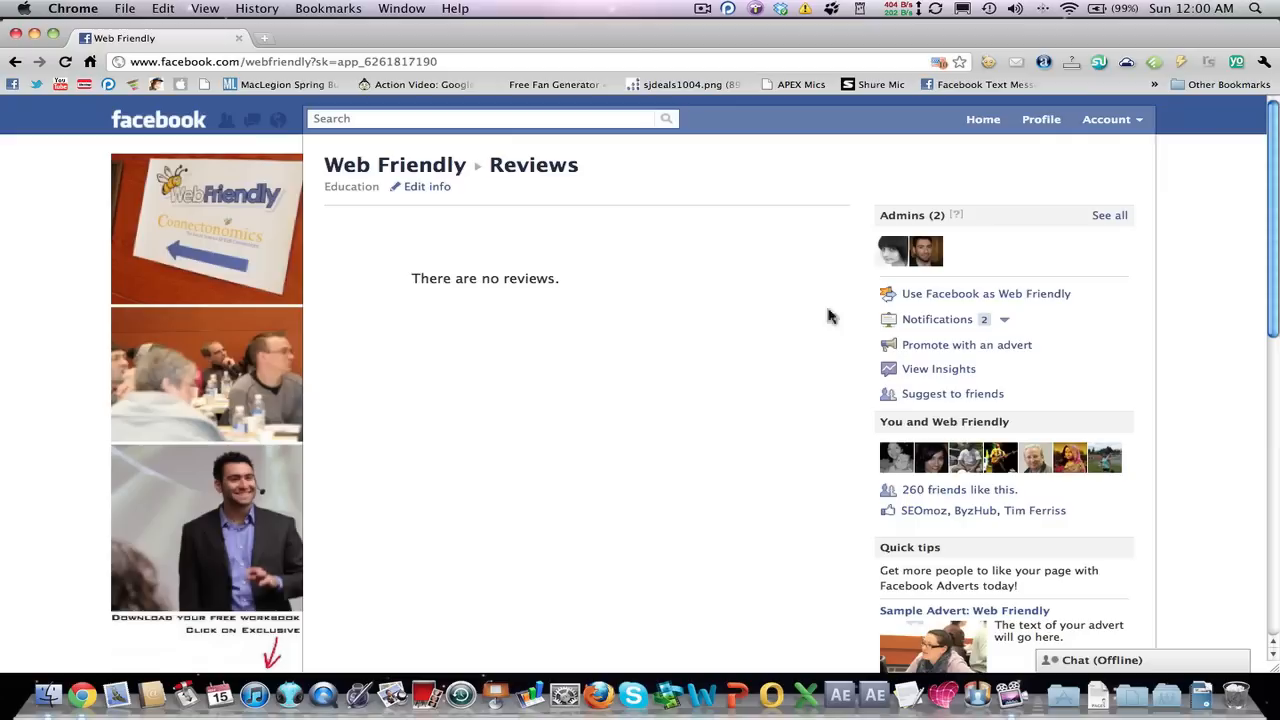
{"action": "mouse_move", "coordinate": [597, 299]}
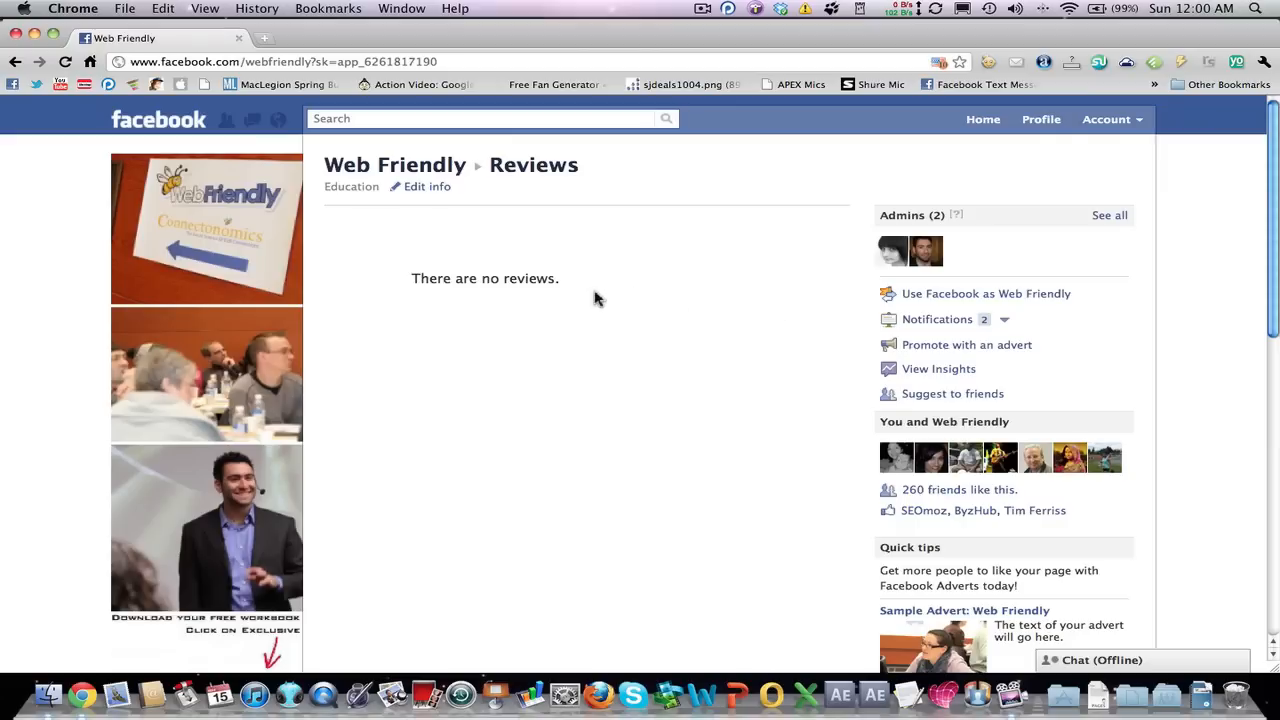
{"action": "mouse_move", "coordinate": [385, 135]}
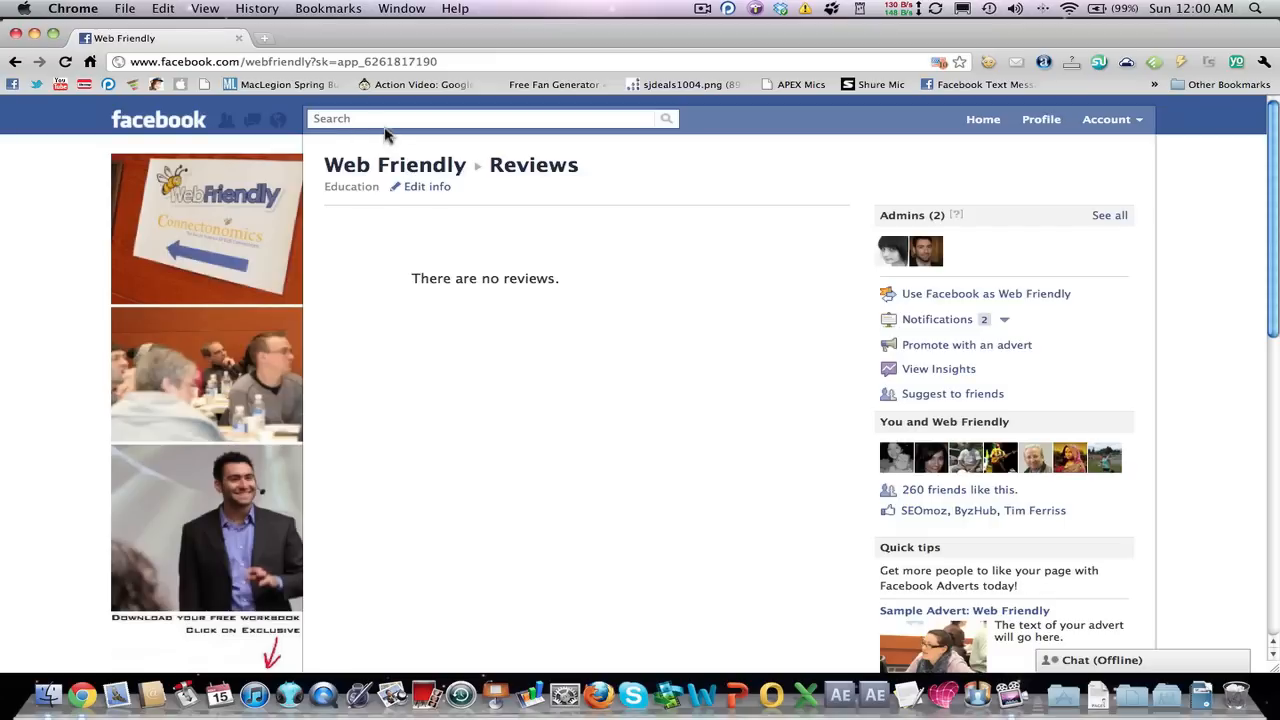
Follow the Zelen Shoes link in the five-star review post on the profile wall
{"action": "left_click", "coordinate": [480, 118]}
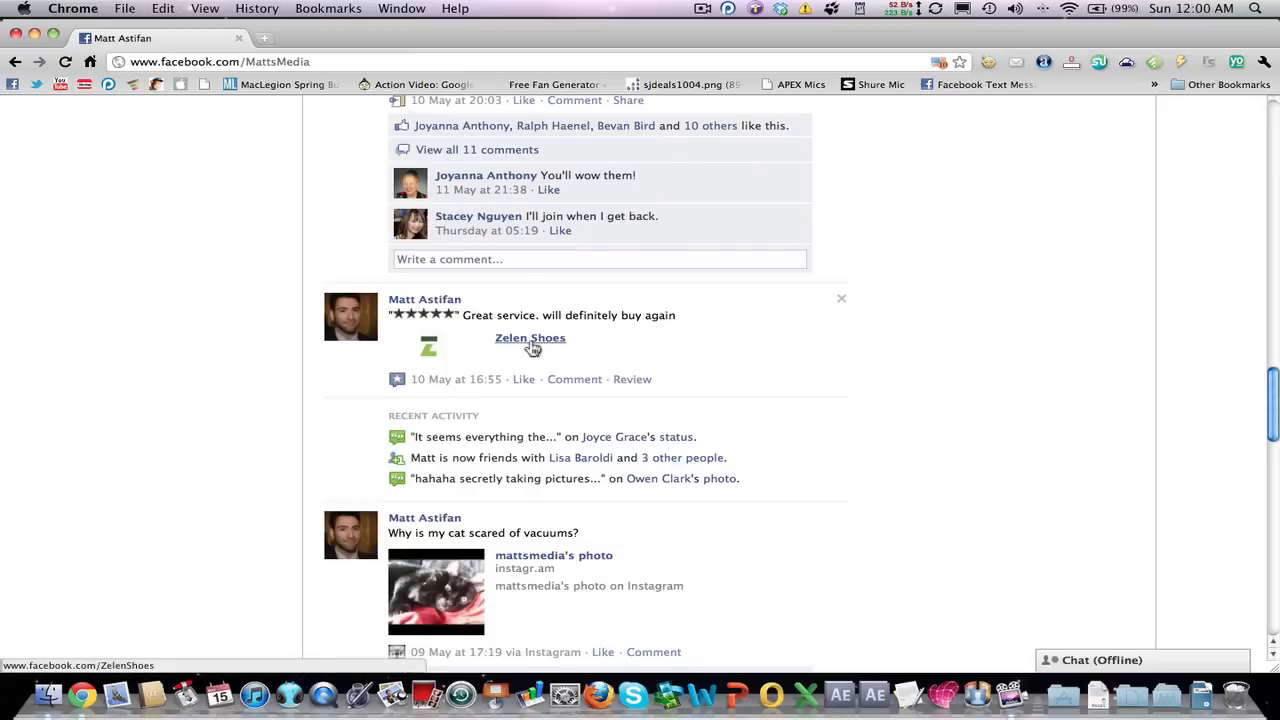
{"action": "left_click", "coordinate": [530, 337]}
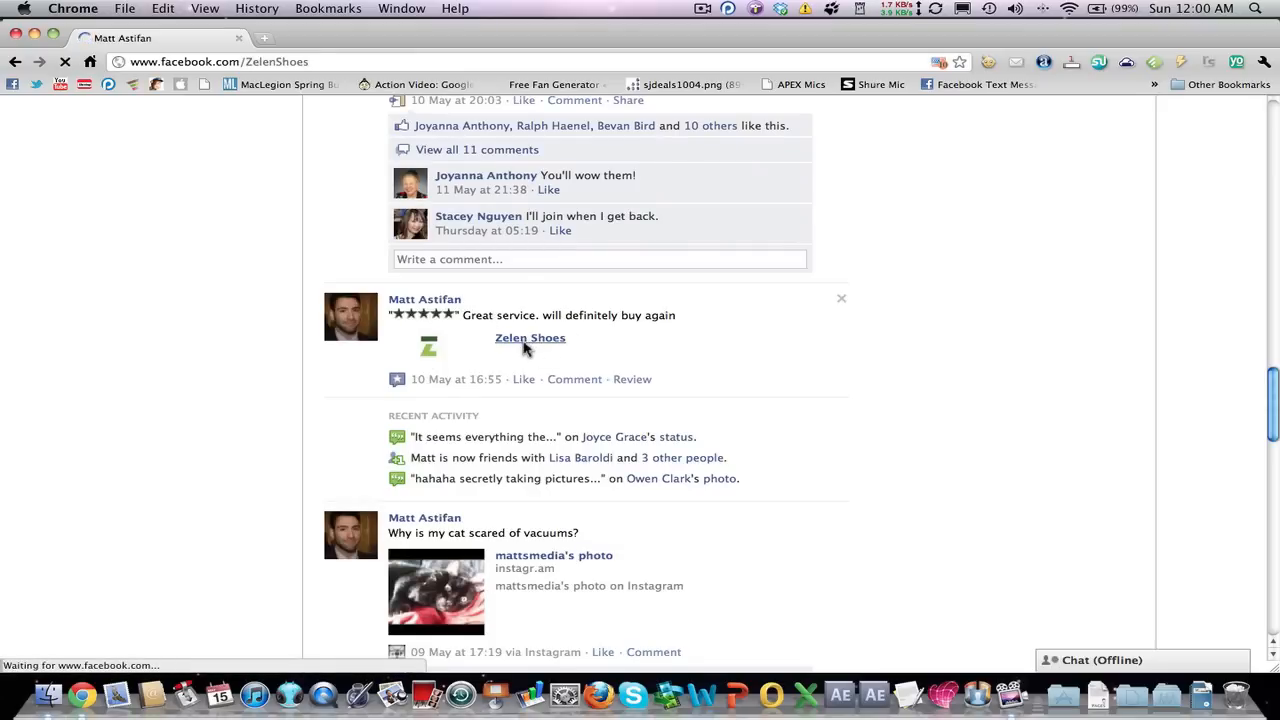
Show the Zelen Shoes five-star review 'Great service. will definitely buy again'
{"action": "left_click", "coordinate": [530, 337]}
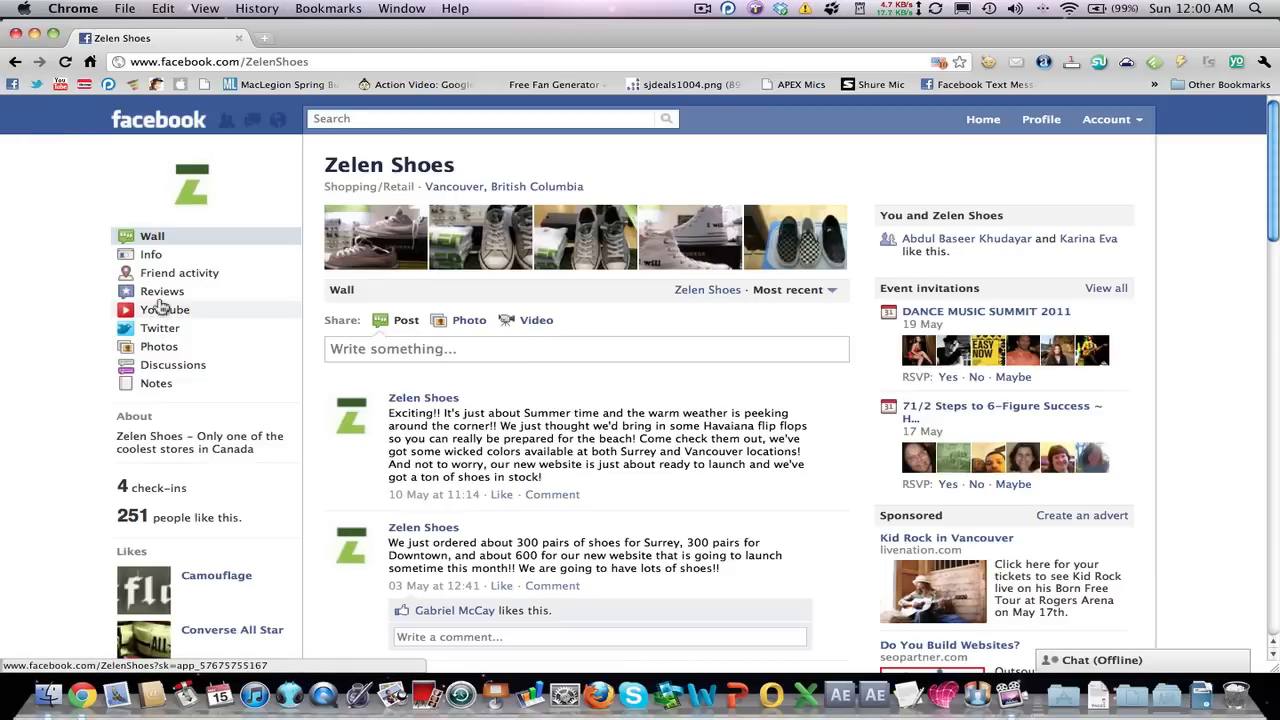
{"action": "left_click", "coordinate": [161, 291]}
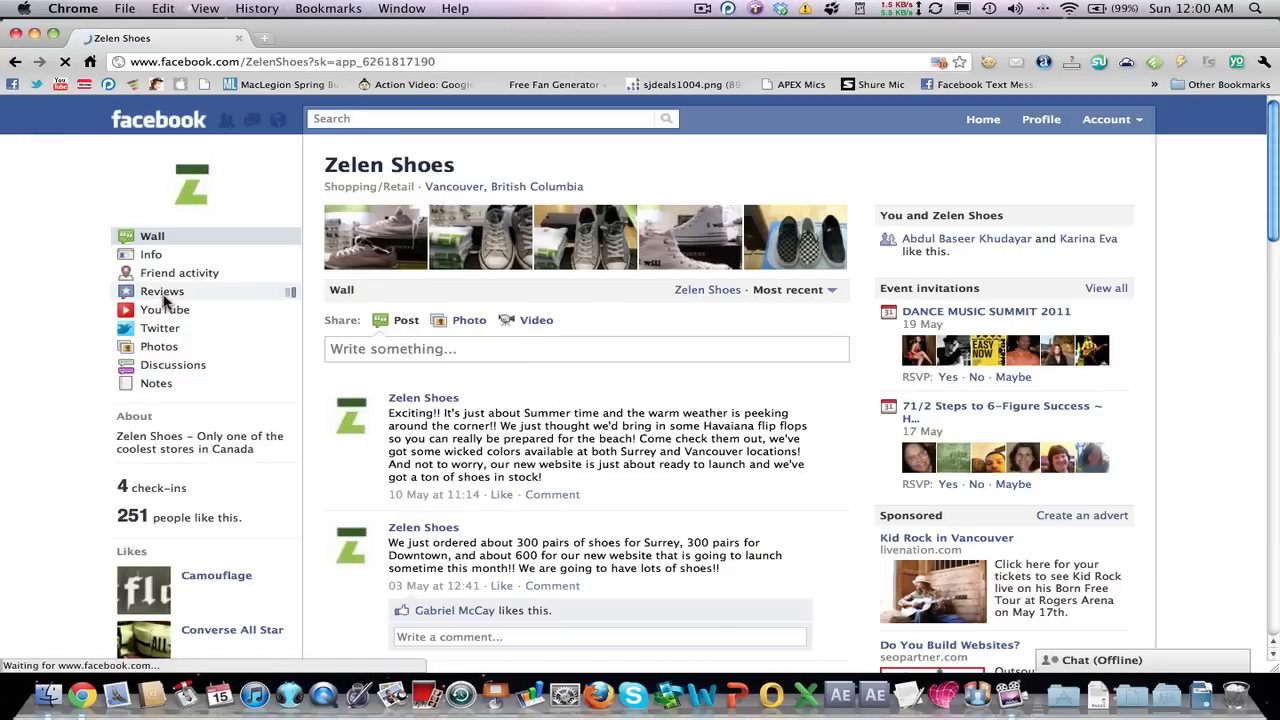
{"action": "left_click", "coordinate": [162, 291]}
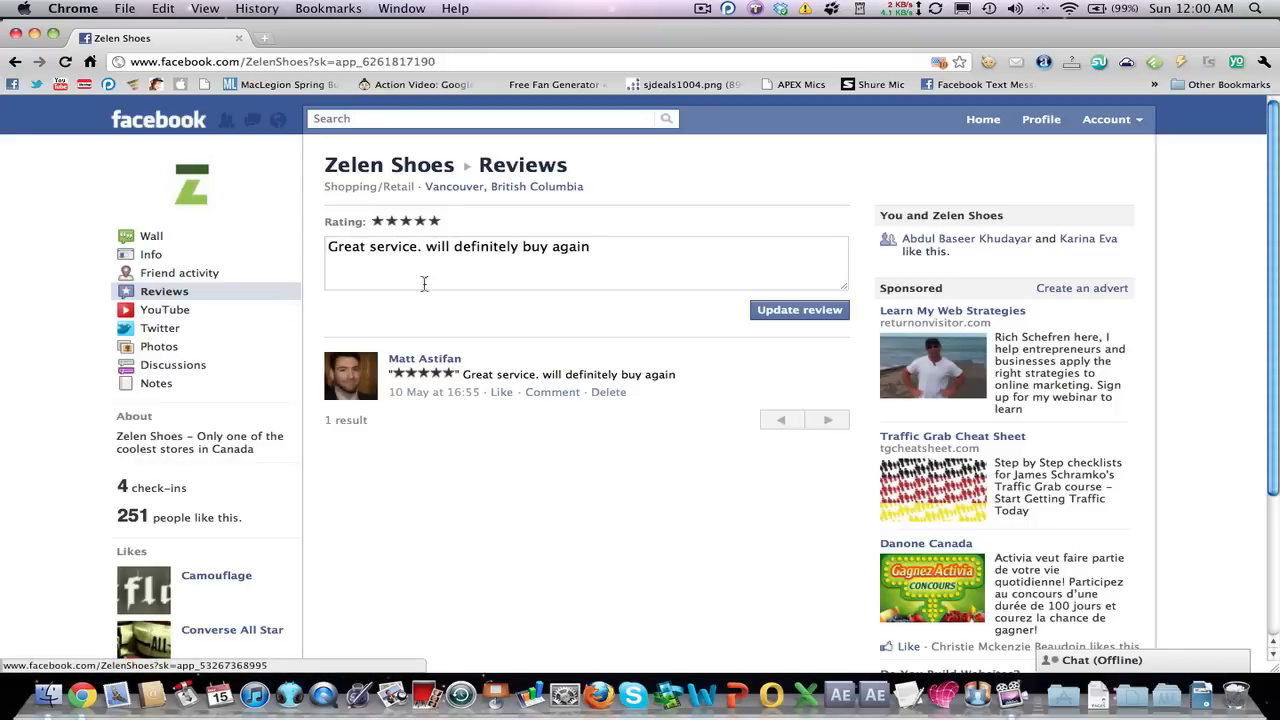
{"action": "mouse_move", "coordinate": [472, 228]}
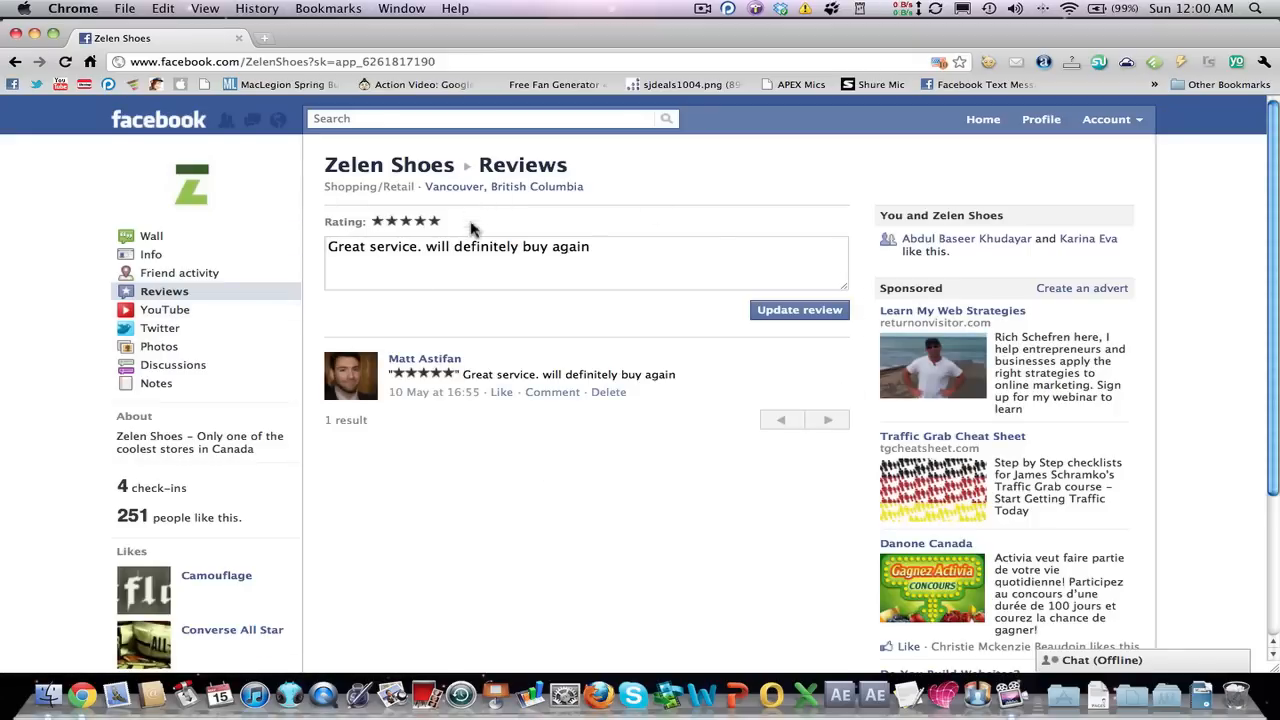
{"action": "left_click", "coordinate": [585, 263]}
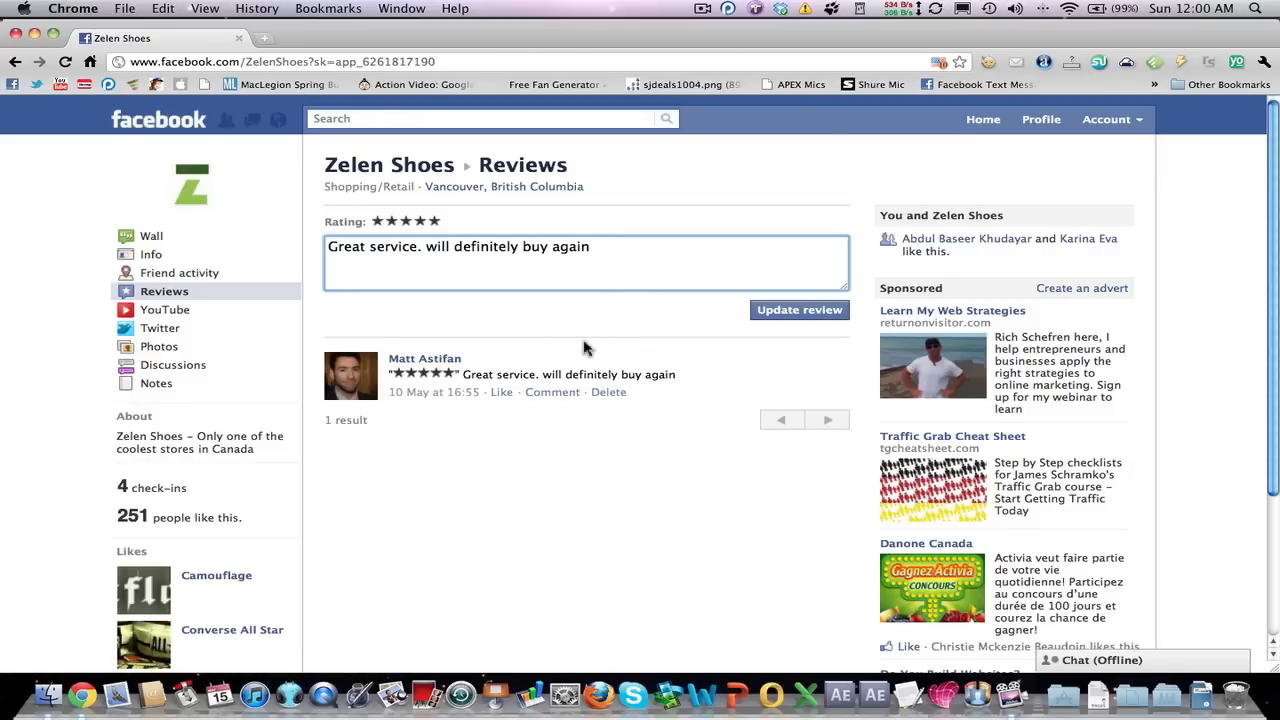
{"action": "scroll", "scroll_direction": "down", "scroll_amount": 3}
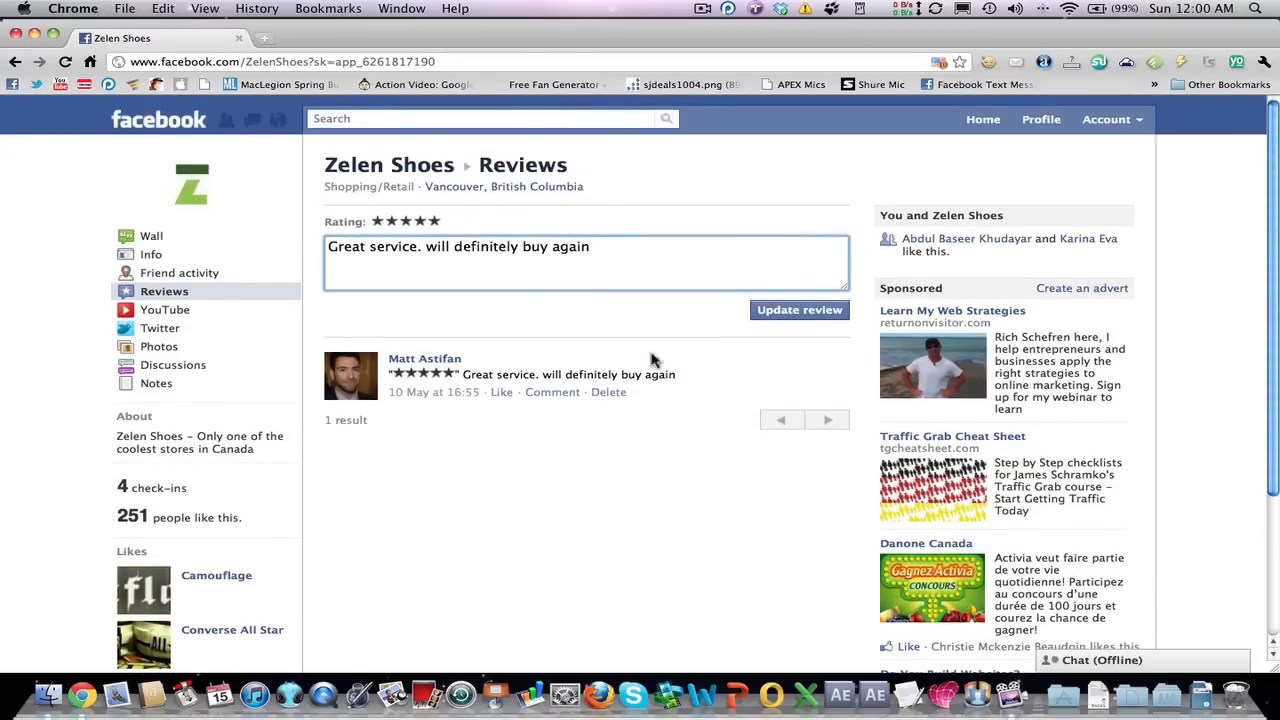
{"action": "mouse_move", "coordinate": [1041, 119]}
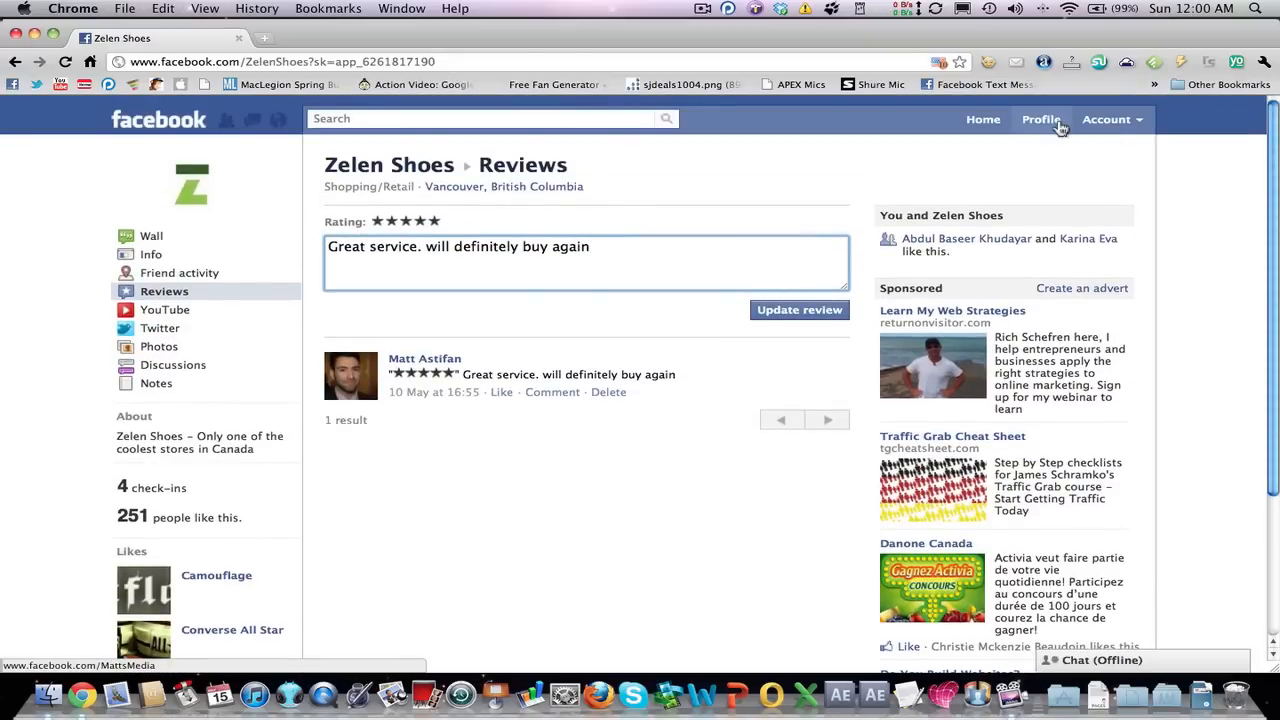
{"action": "left_click", "coordinate": [1040, 119]}
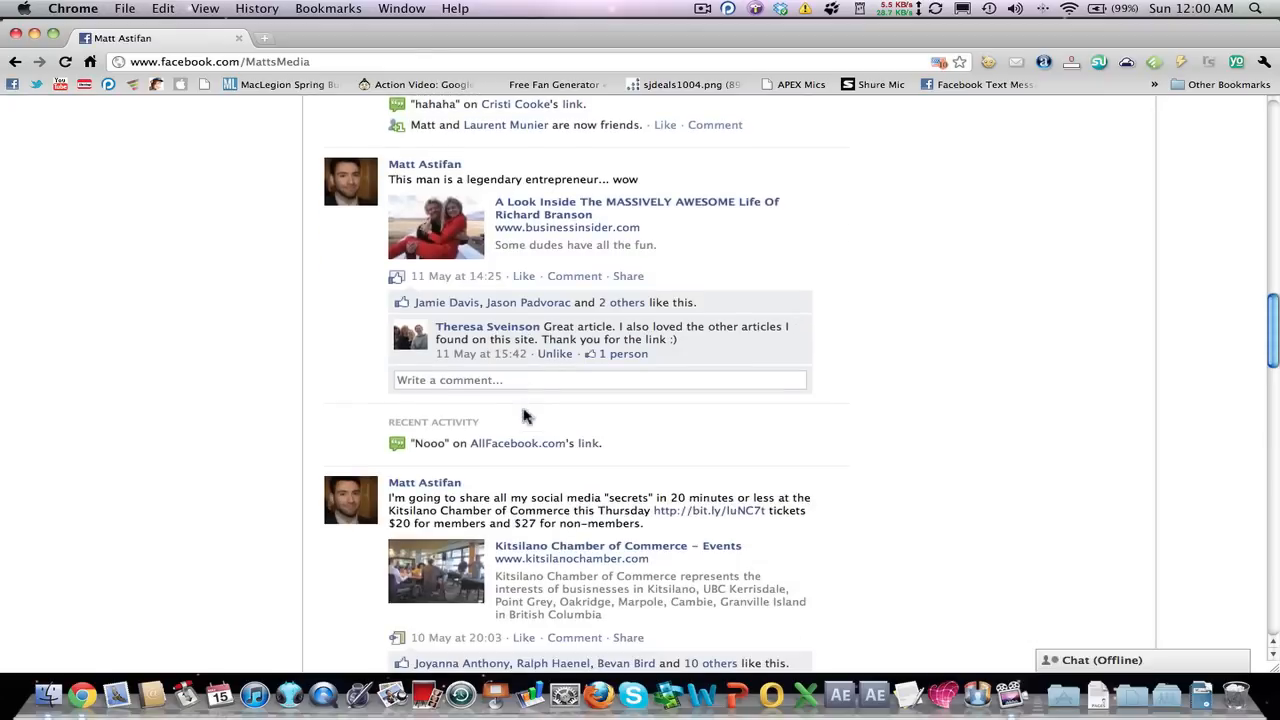
{"action": "scroll", "scroll_direction": "down", "scroll_amount": 3}
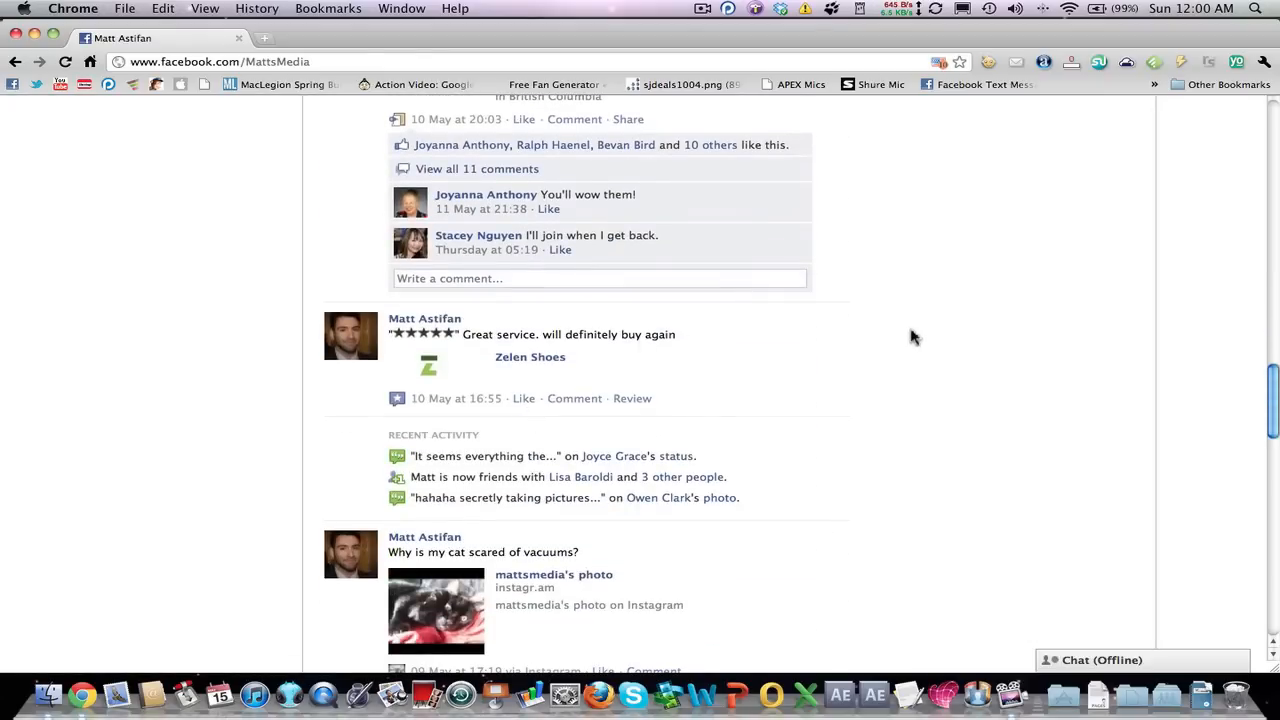
{"action": "mouse_move", "coordinate": [842, 318]}
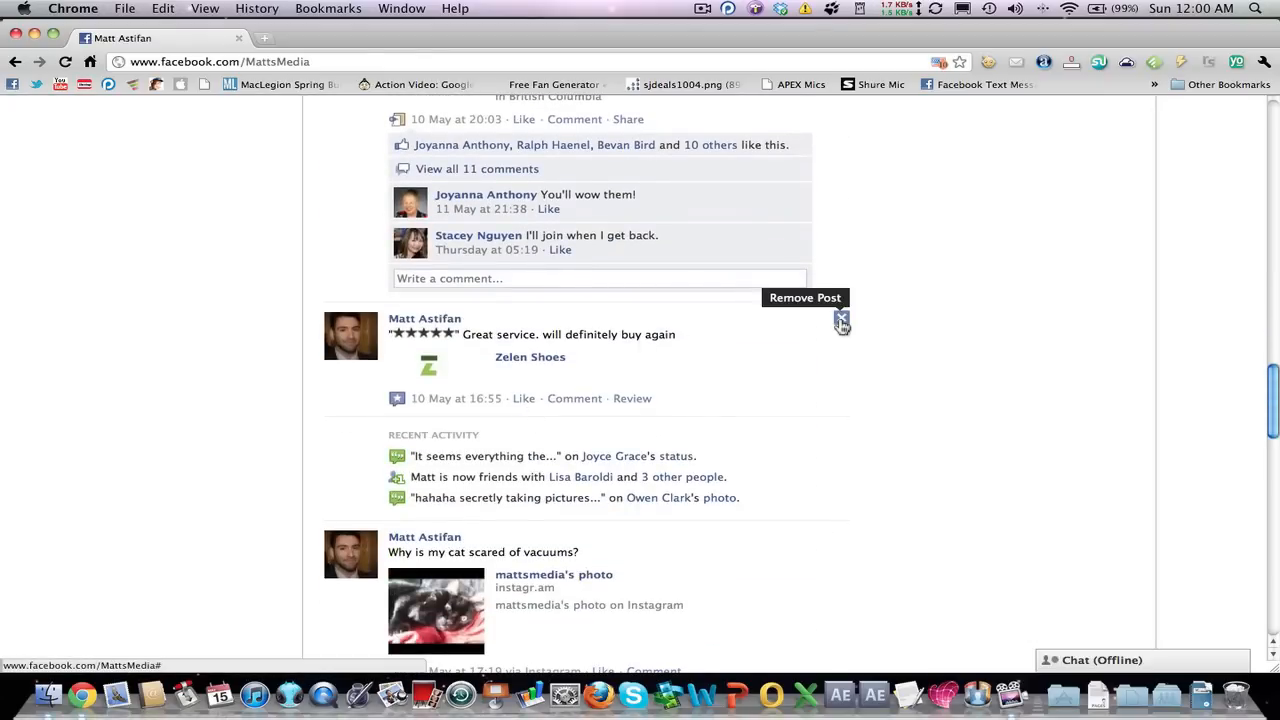
{"action": "mouse_move", "coordinate": [816, 371]}
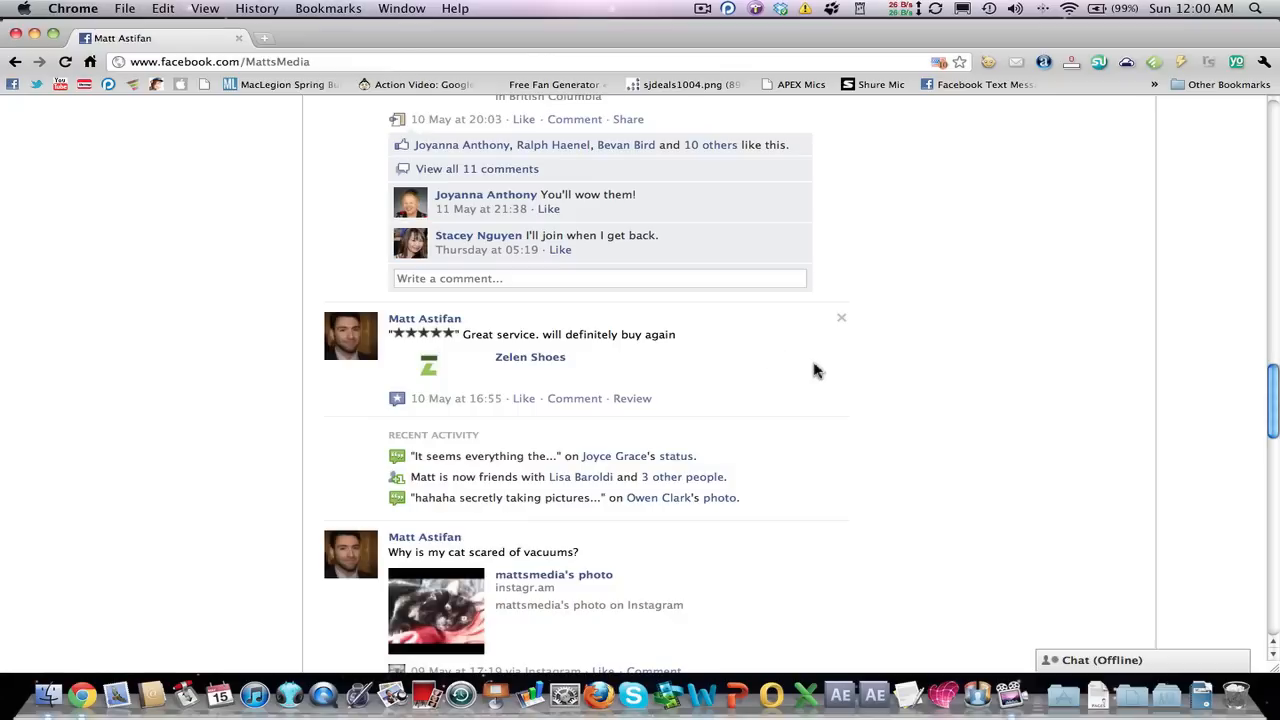